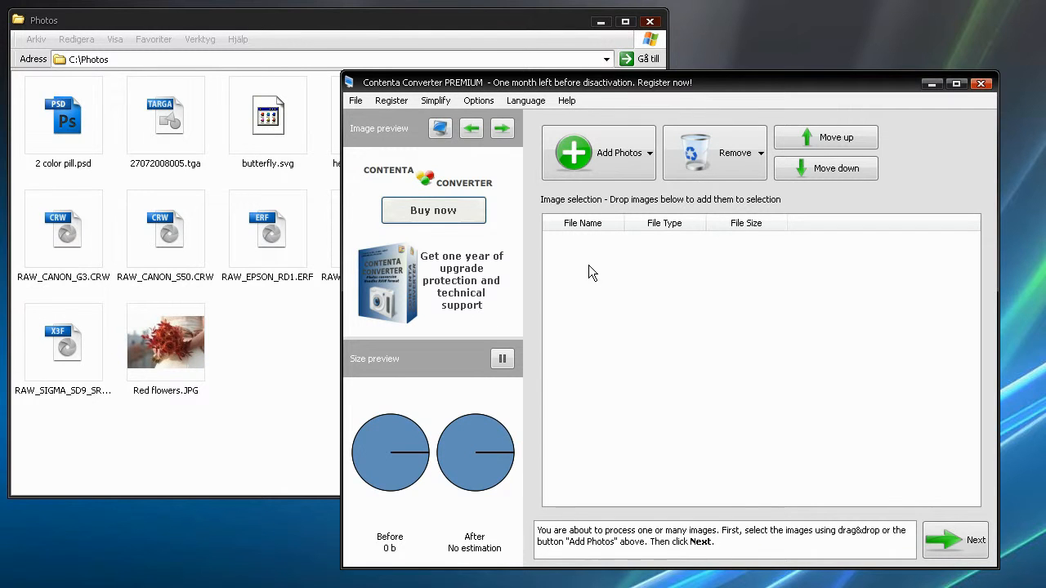
{"action": "mouse_move", "coordinate": [281, 404]}
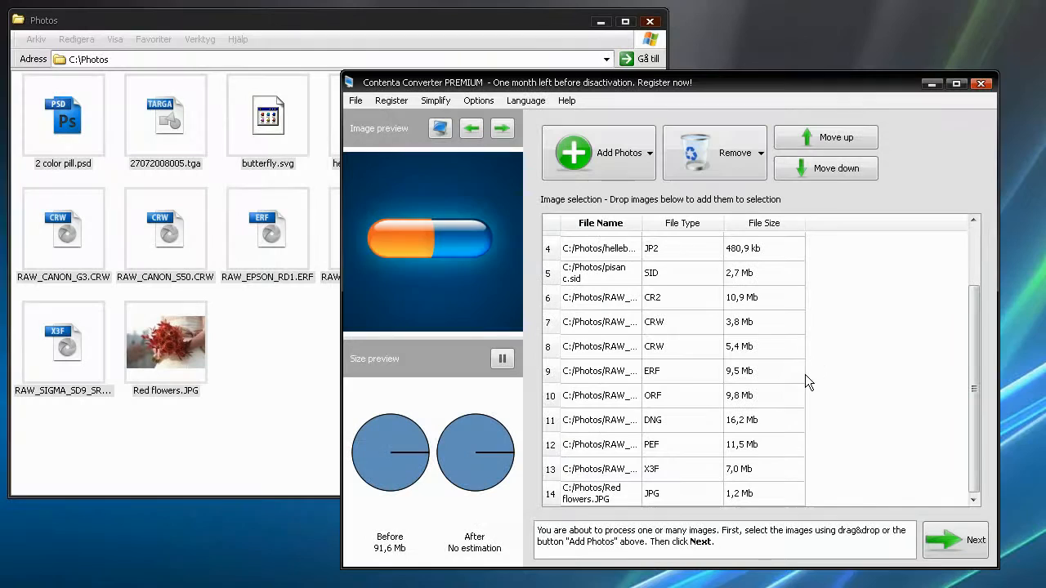
Preview the CR2 photo and the ORF landscape photo from the 14 loaded images
{"action": "left_click", "coordinate": [599, 296]}
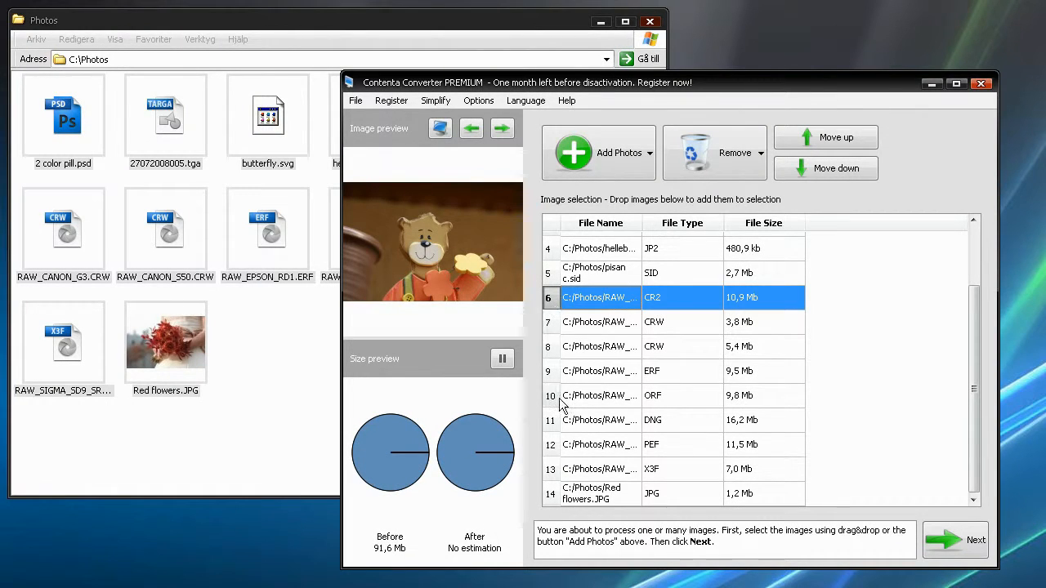
{"action": "left_click", "coordinate": [599, 395]}
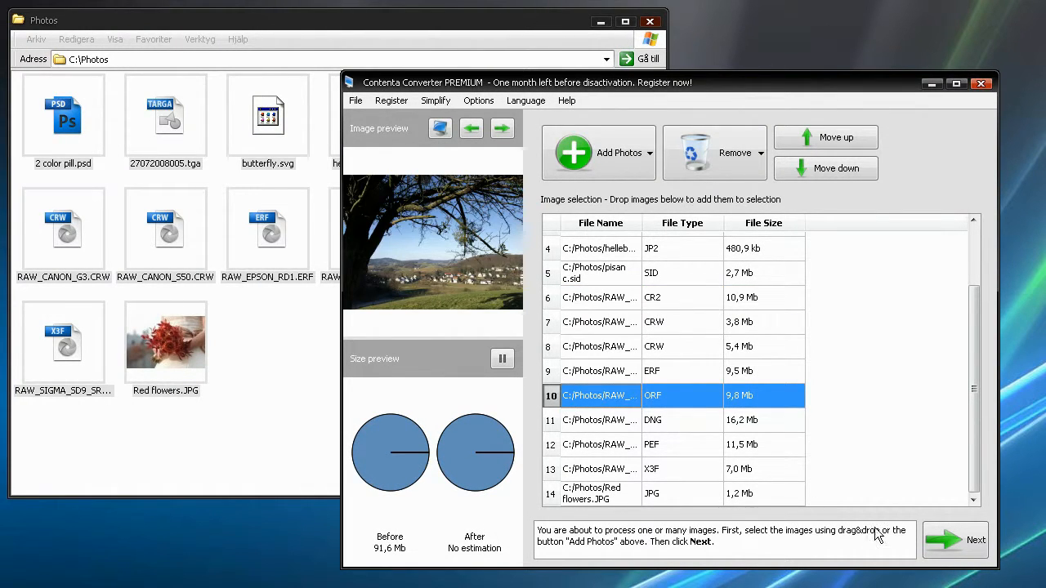
Convert to JPEG at quality 96 into C:\Photos\Output and start the batch
{"action": "left_click", "coordinate": [954, 540]}
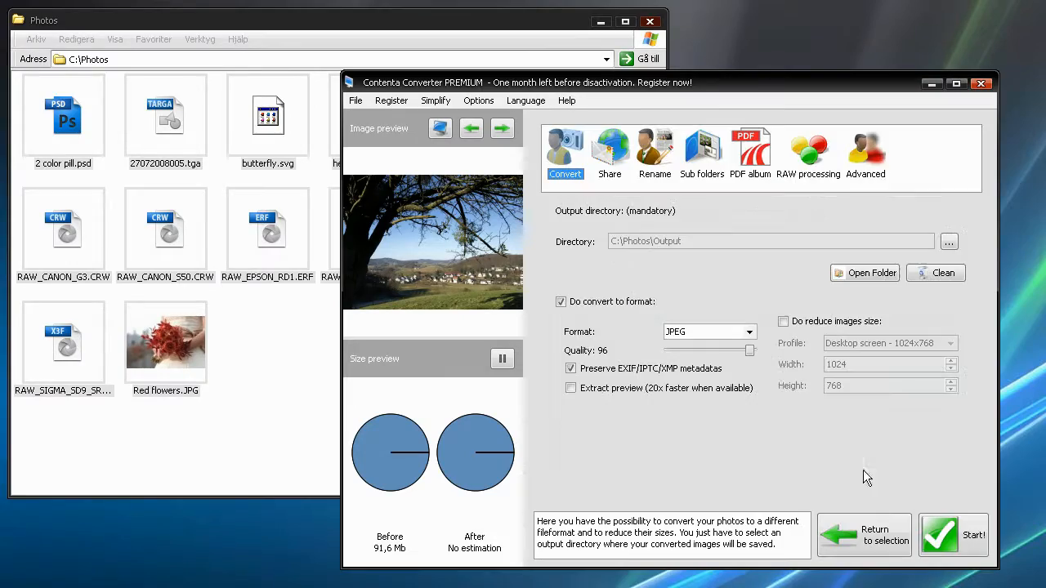
{"action": "left_click", "coordinate": [743, 331]}
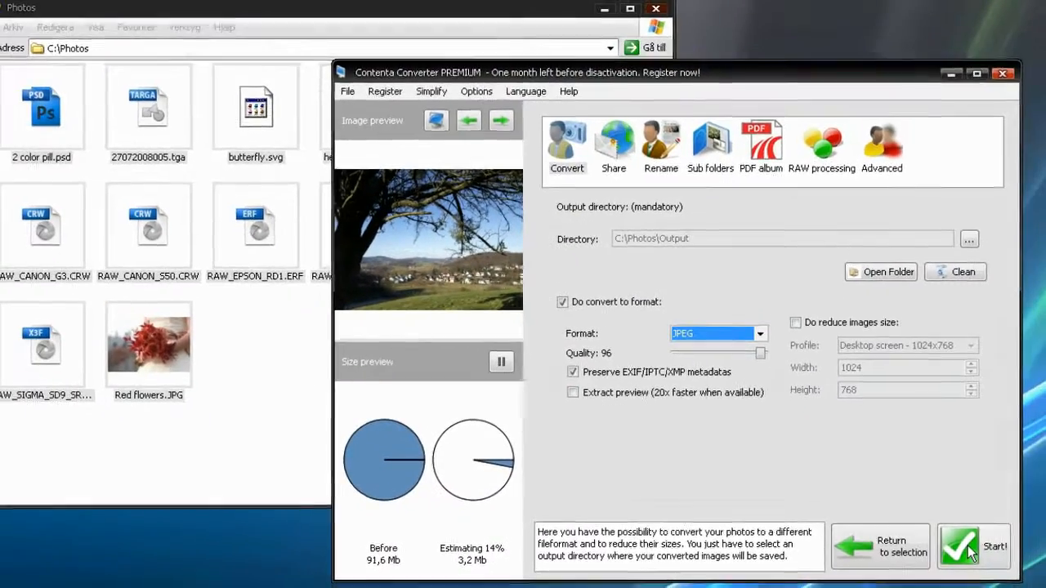
{"action": "left_click", "coordinate": [974, 546]}
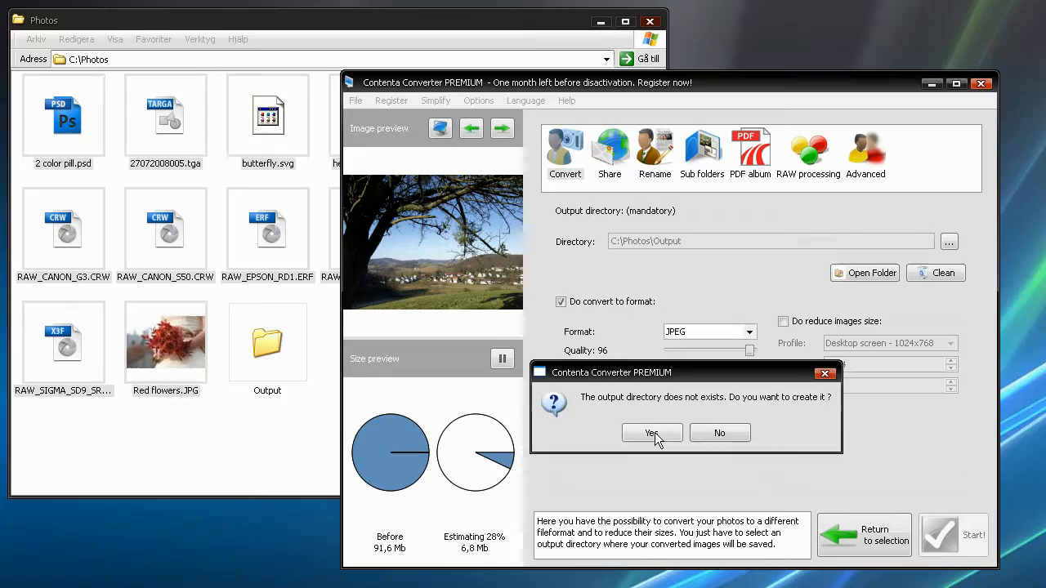
Create the missing Output folder, then dismiss the 91.6 MB to 27.5 MB results report
{"action": "left_click", "coordinate": [651, 433]}
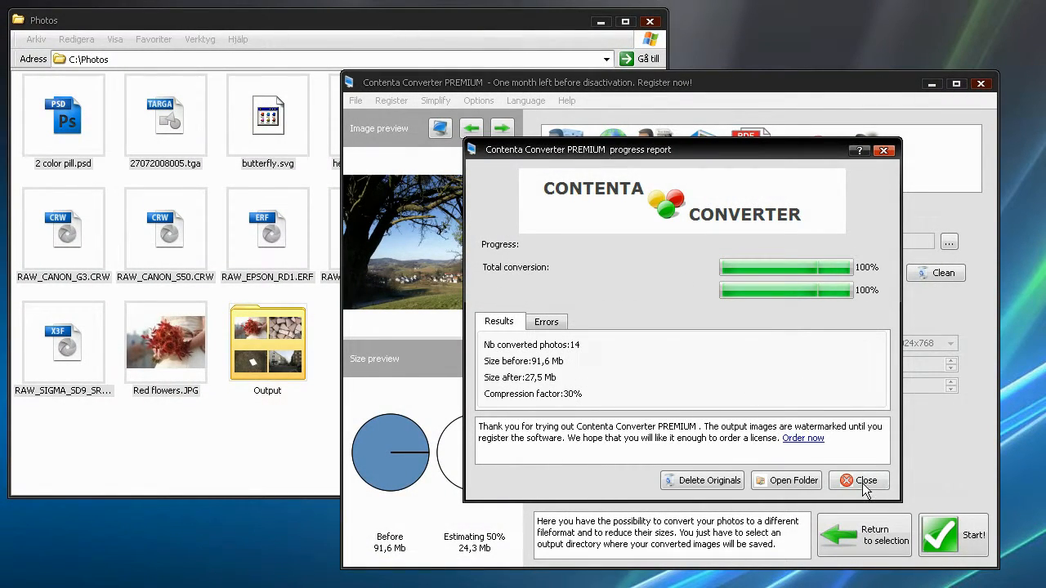
{"action": "left_click", "coordinate": [859, 480]}
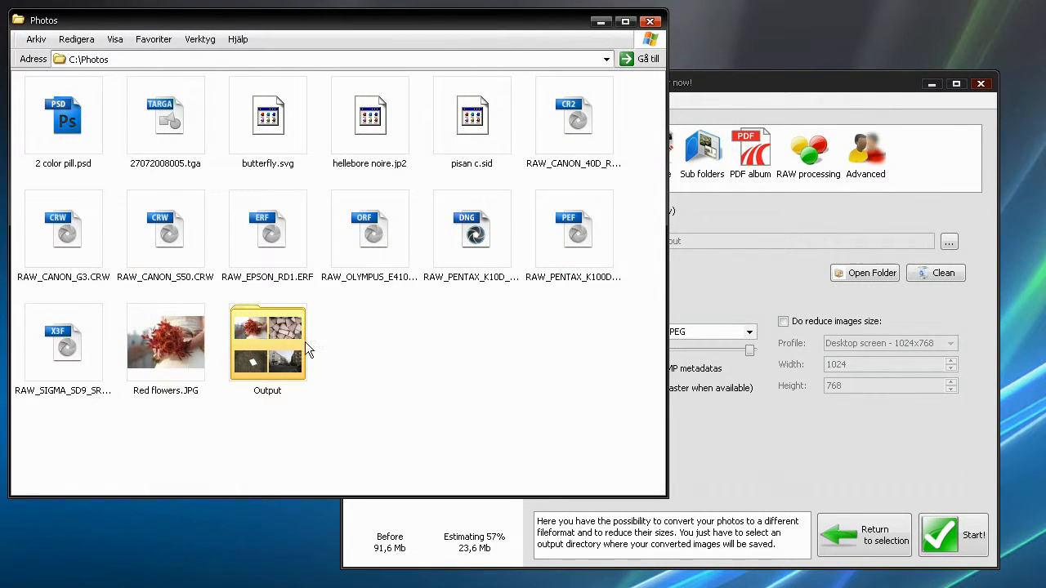
Open the Output folder inside Photos to view the converted JPEGs
{"action": "double_click", "coordinate": [267, 339]}
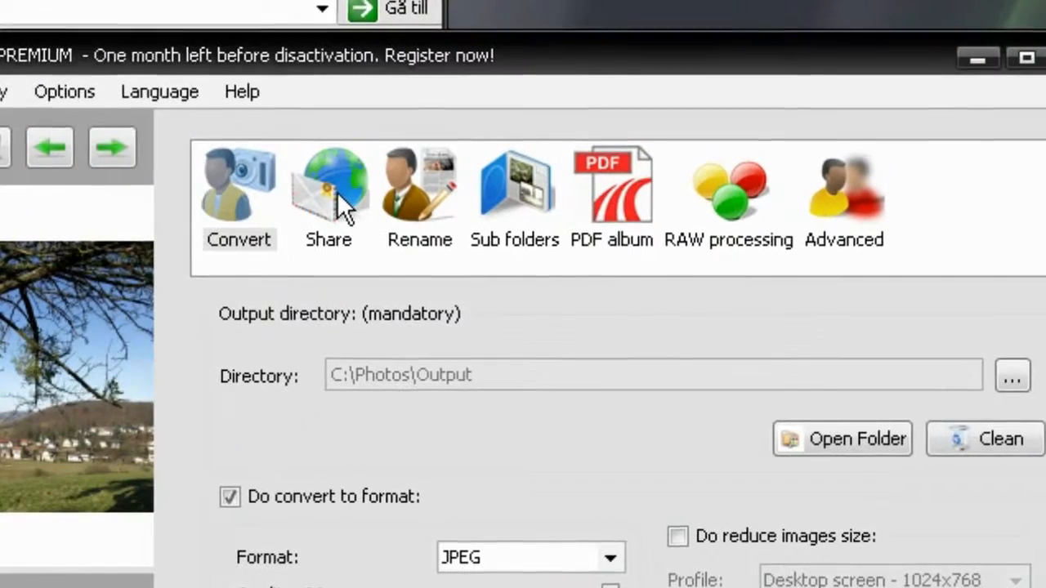
Browse the Share, Rename and Sub folders option panels in turn
{"action": "left_click", "coordinate": [328, 184]}
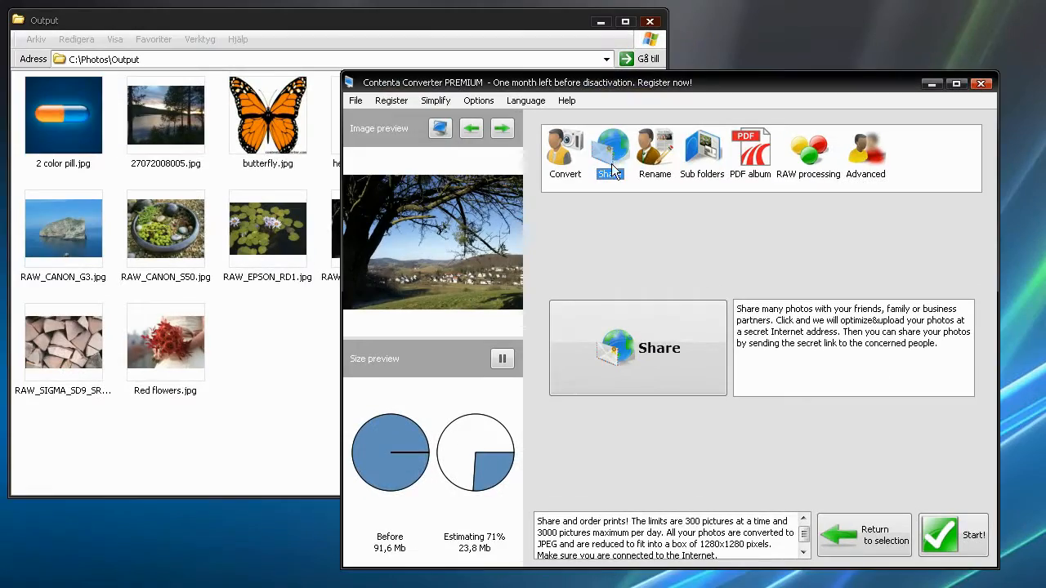
{"action": "left_click", "coordinate": [655, 155]}
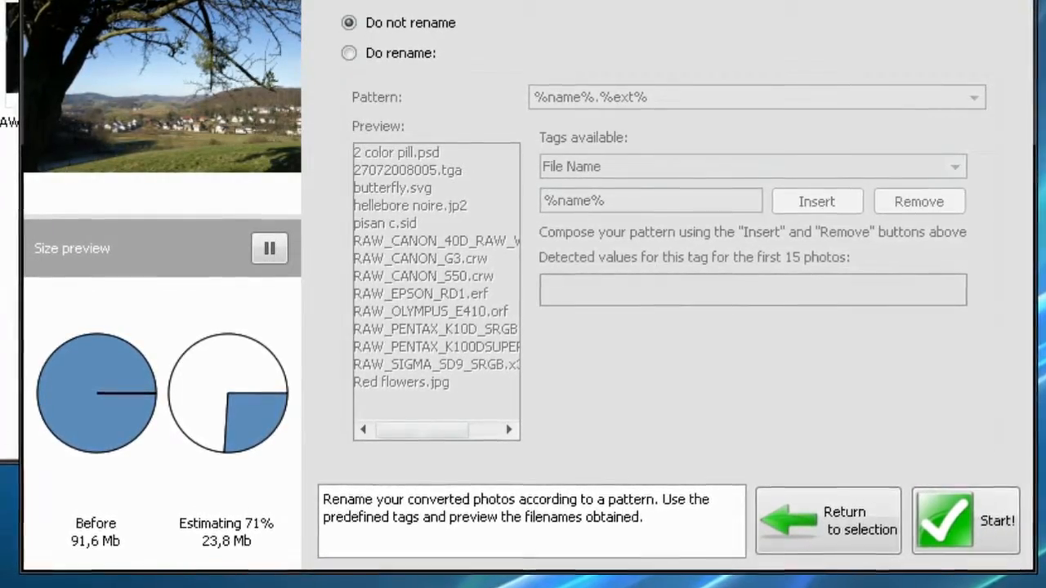
{"action": "left_click", "coordinate": [539, 90]}
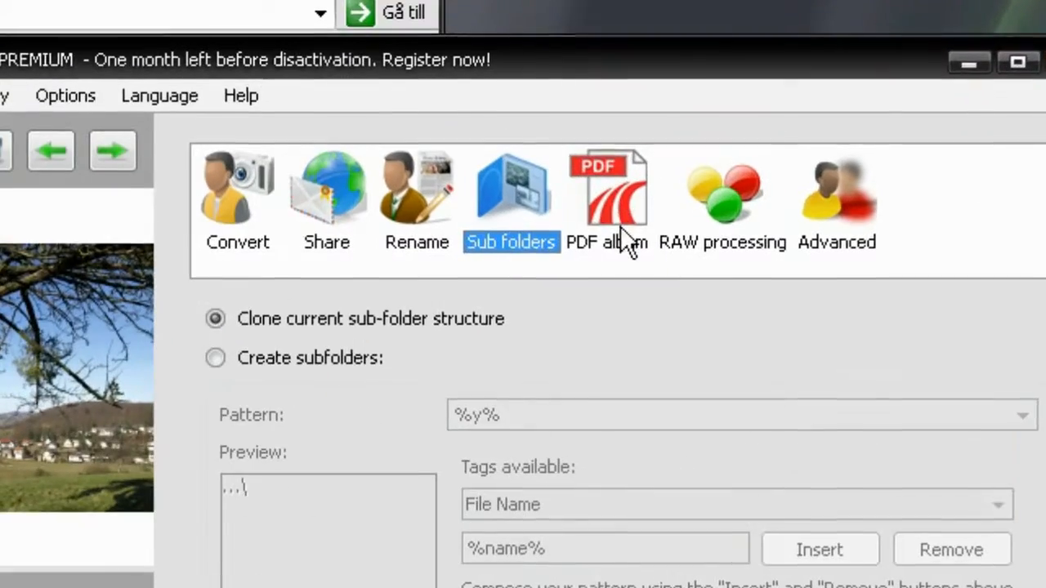
Switch from the sub-folder options to the PDF album panel
{"action": "left_click", "coordinate": [607, 196]}
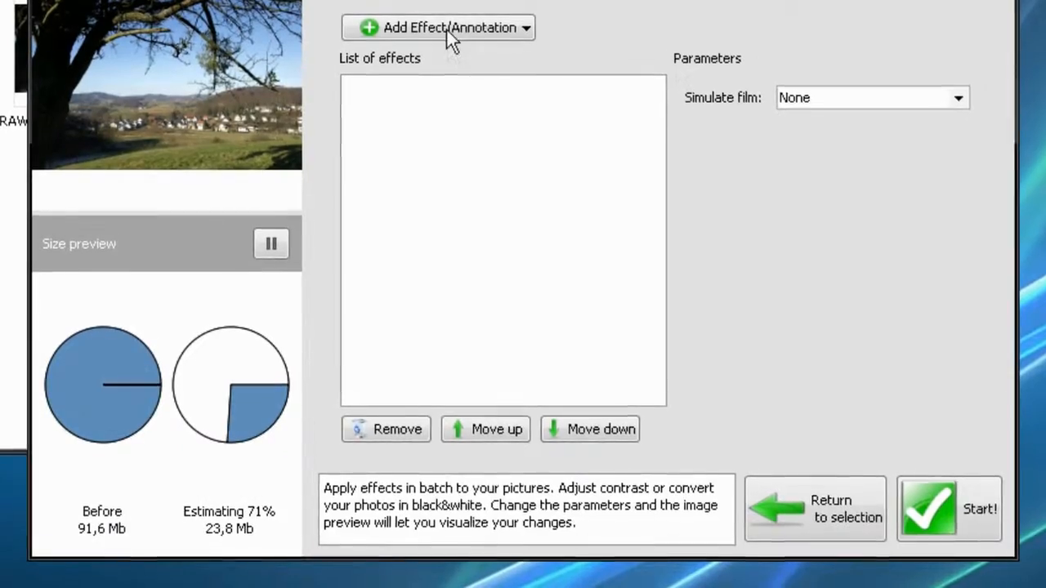
Show the effect categories, including blur, sharpen and median denoise filters
{"action": "left_click", "coordinate": [439, 27]}
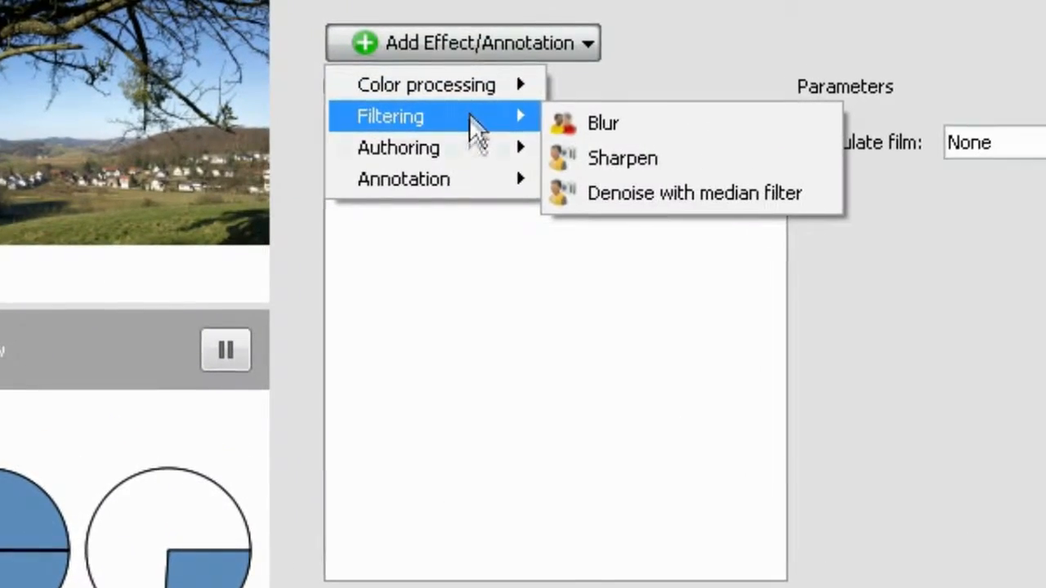
{"action": "mouse_move", "coordinate": [407, 175]}
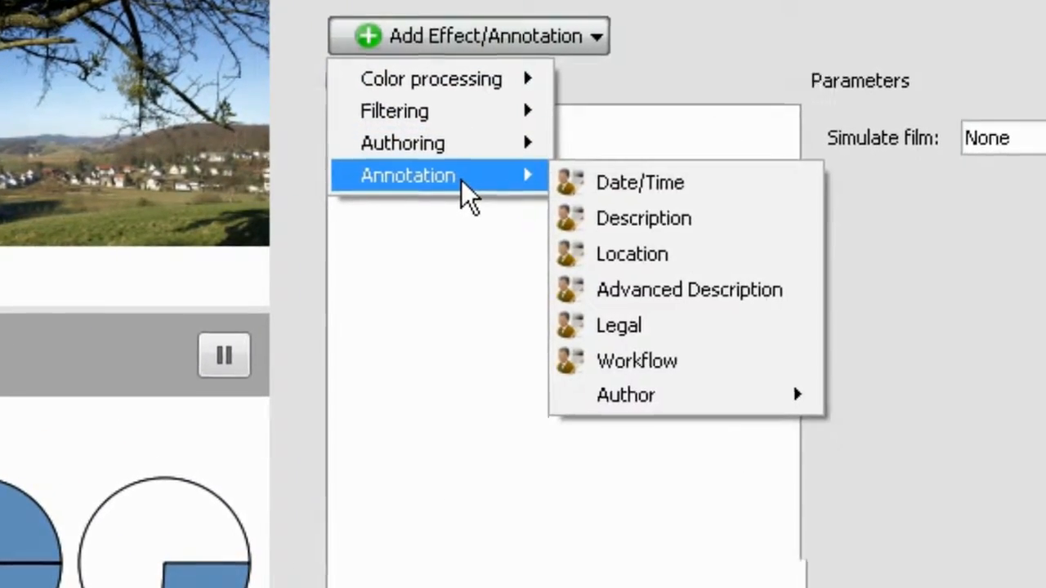